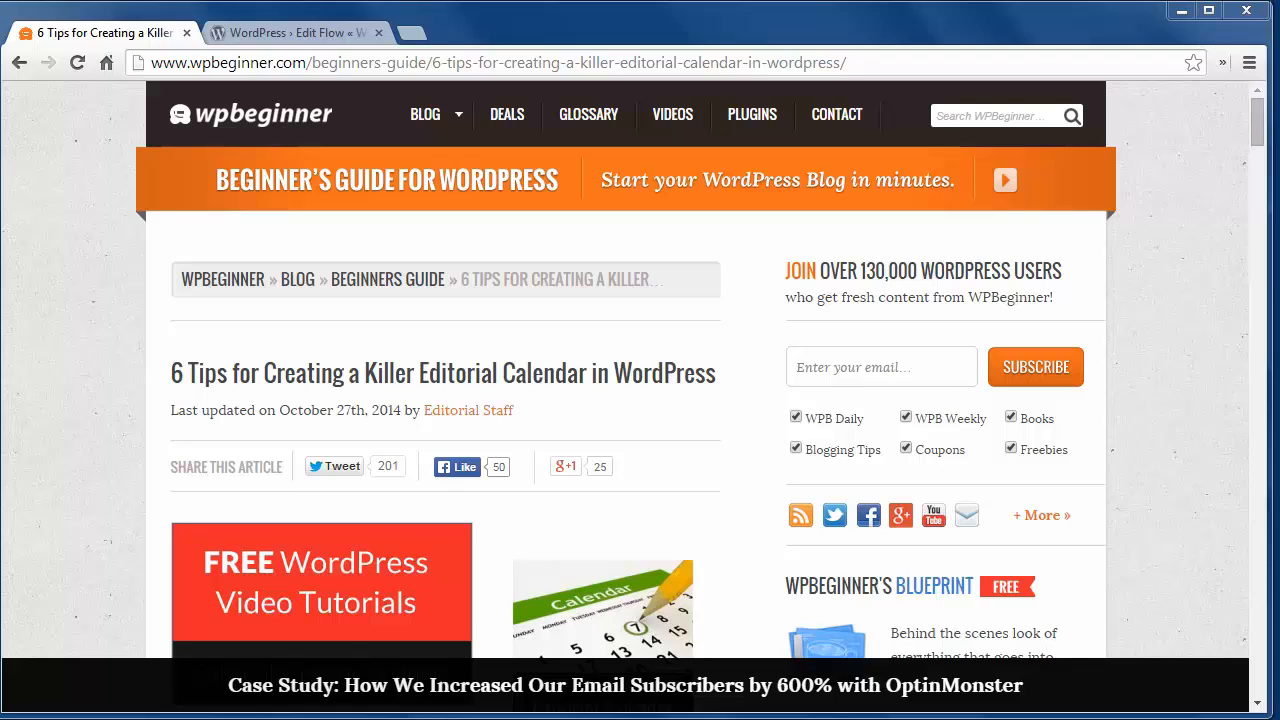
Step: Scroll slightly through the opening of the editorial calendar article
{"action": "scroll", "scroll_direction": "down", "scroll_amount": 3}
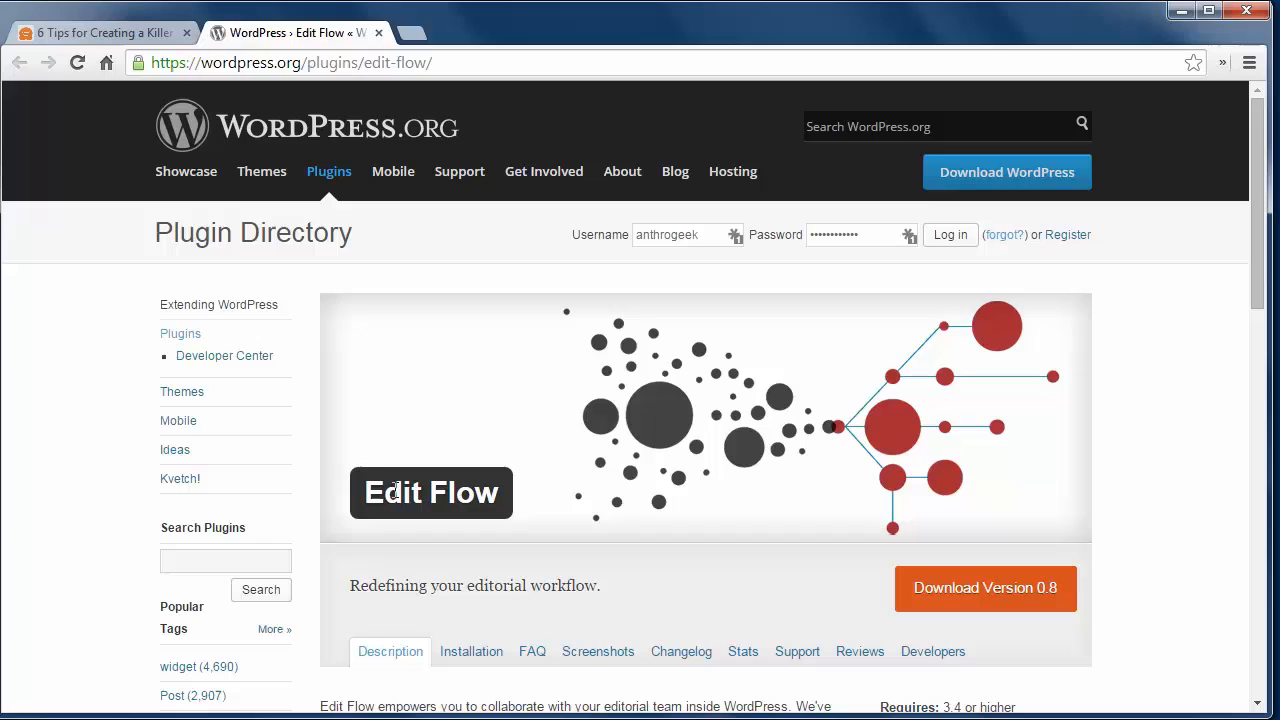
{"action": "mouse_move", "coordinate": [451, 487]}
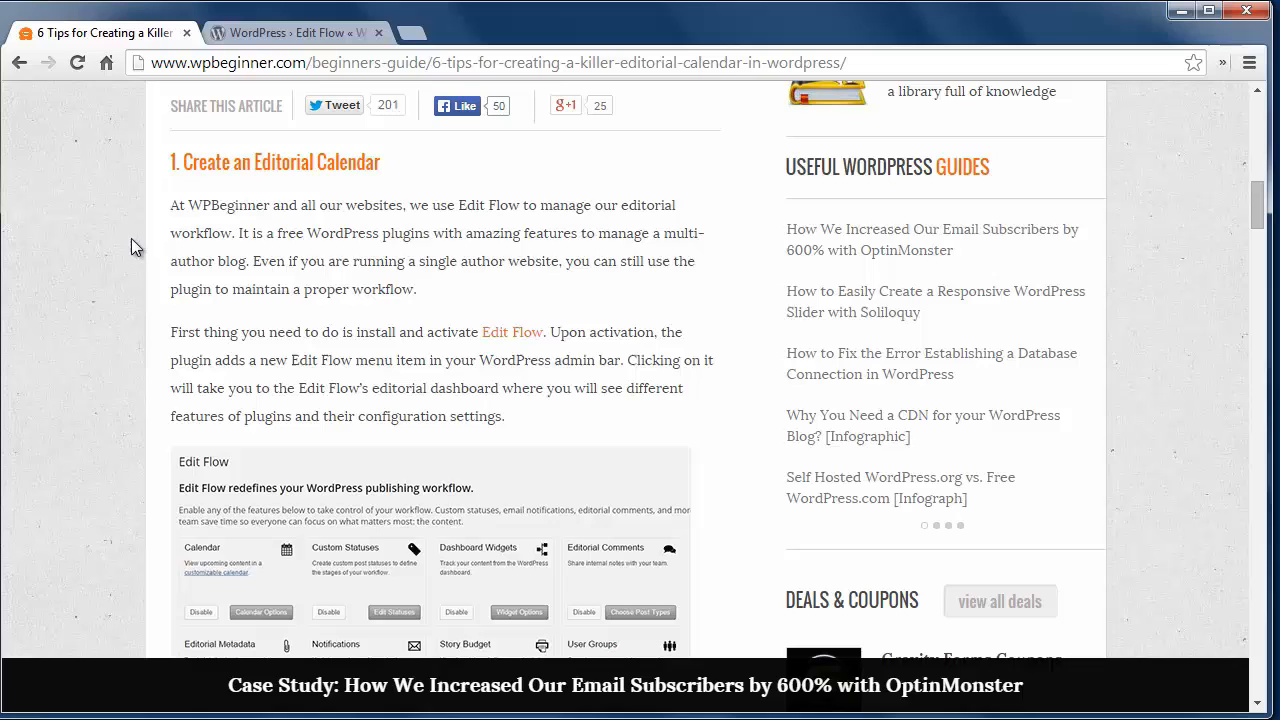
Step: Scroll past the Edit Flow screenshot to tip 2, 'Deciding a Post Schedule'
{"action": "scroll", "scroll_direction": "down", "scroll_amount": 3}
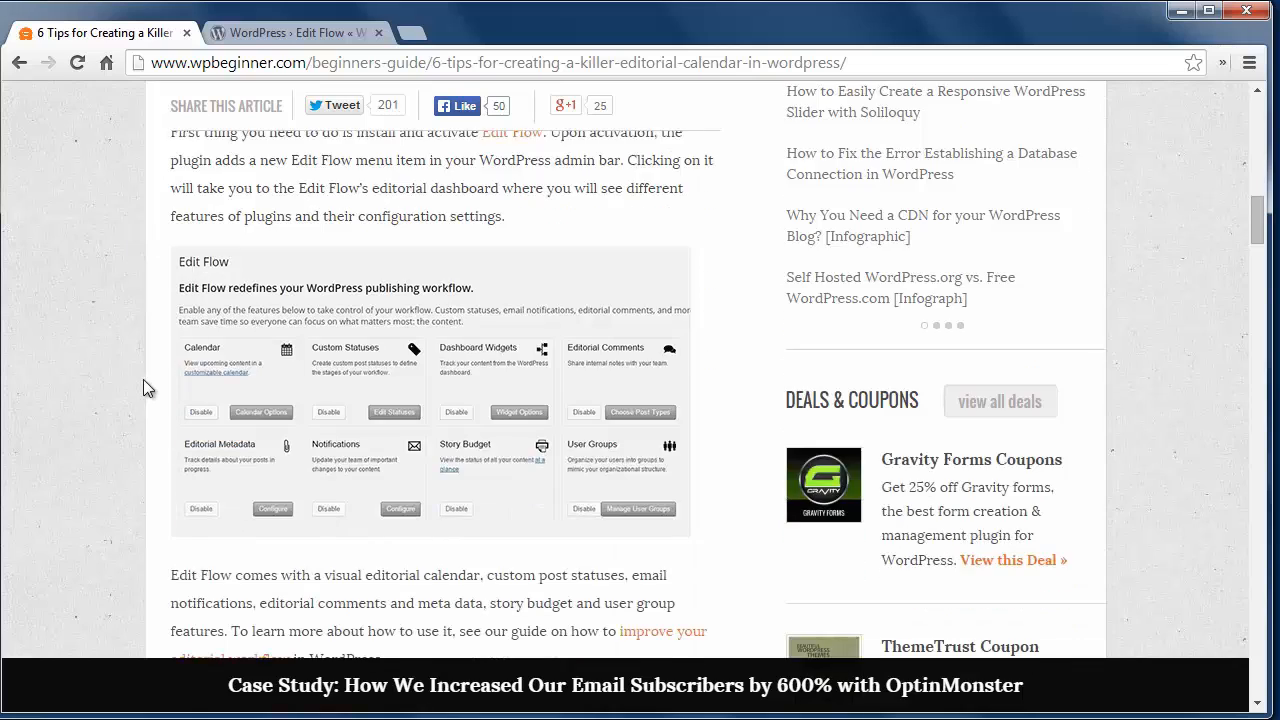
{"action": "scroll", "scroll_direction": "down", "scroll_amount": 3}
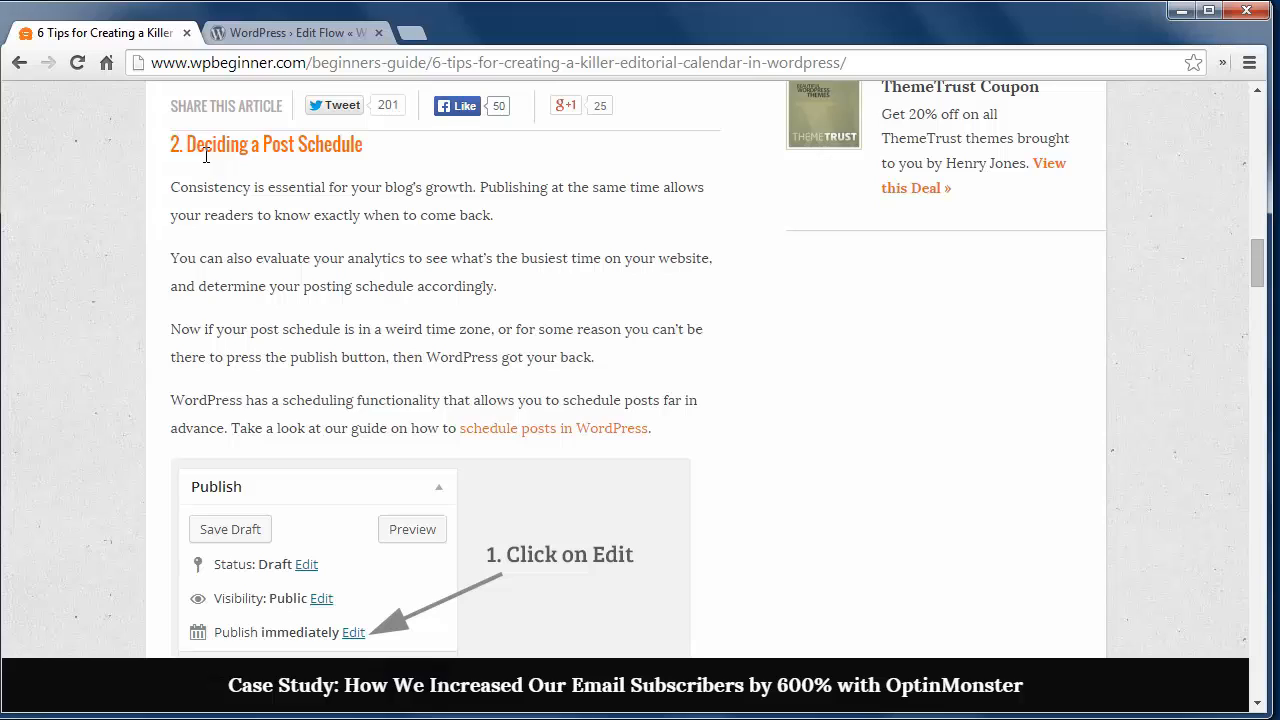
{"action": "mouse_move", "coordinate": [135, 365]}
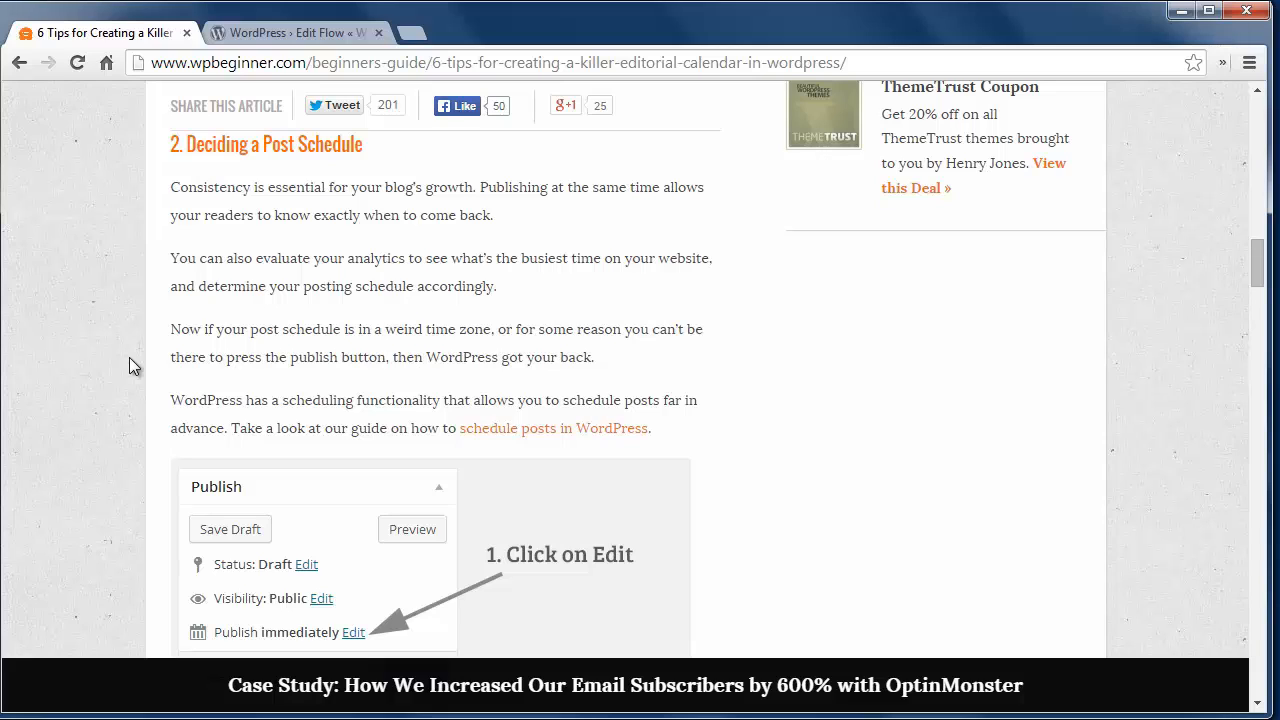
Step: Open the Twitter Search link from tip 3 in a new tab, then scroll to tip 4
{"action": "scroll", "scroll_direction": "down", "scroll_amount": 3}
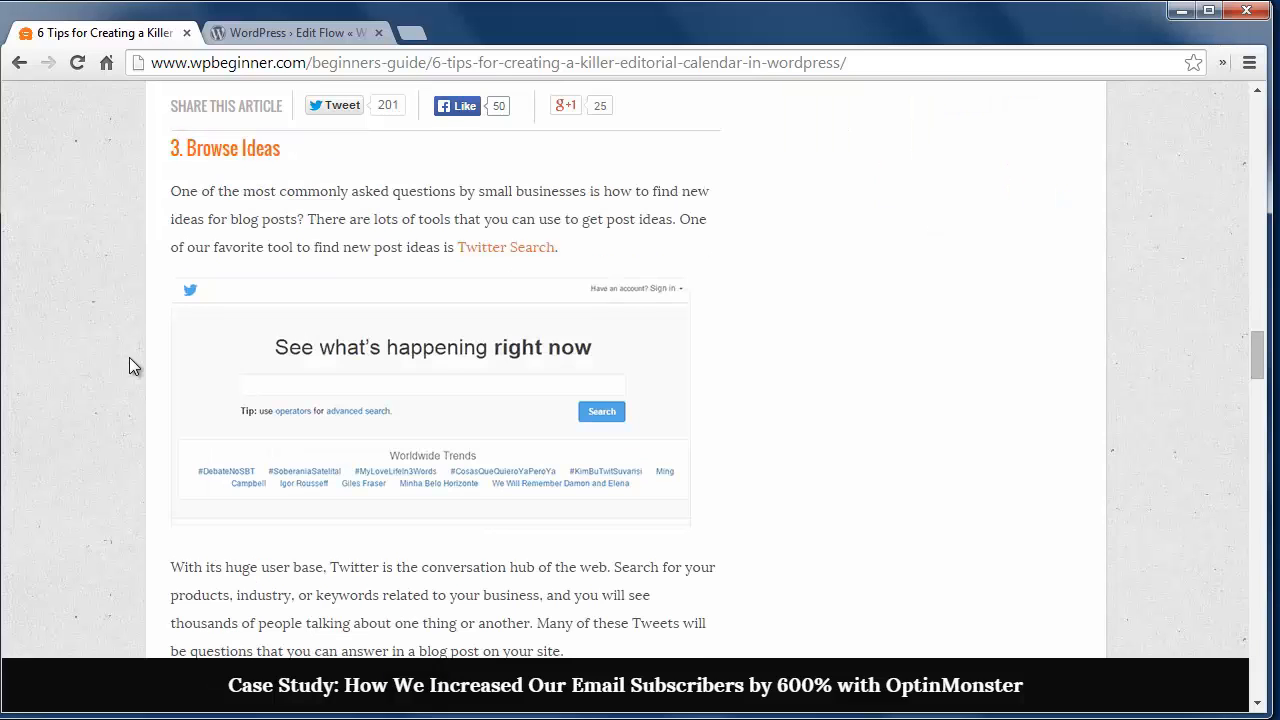
{"action": "mouse_move", "coordinate": [245, 177]}
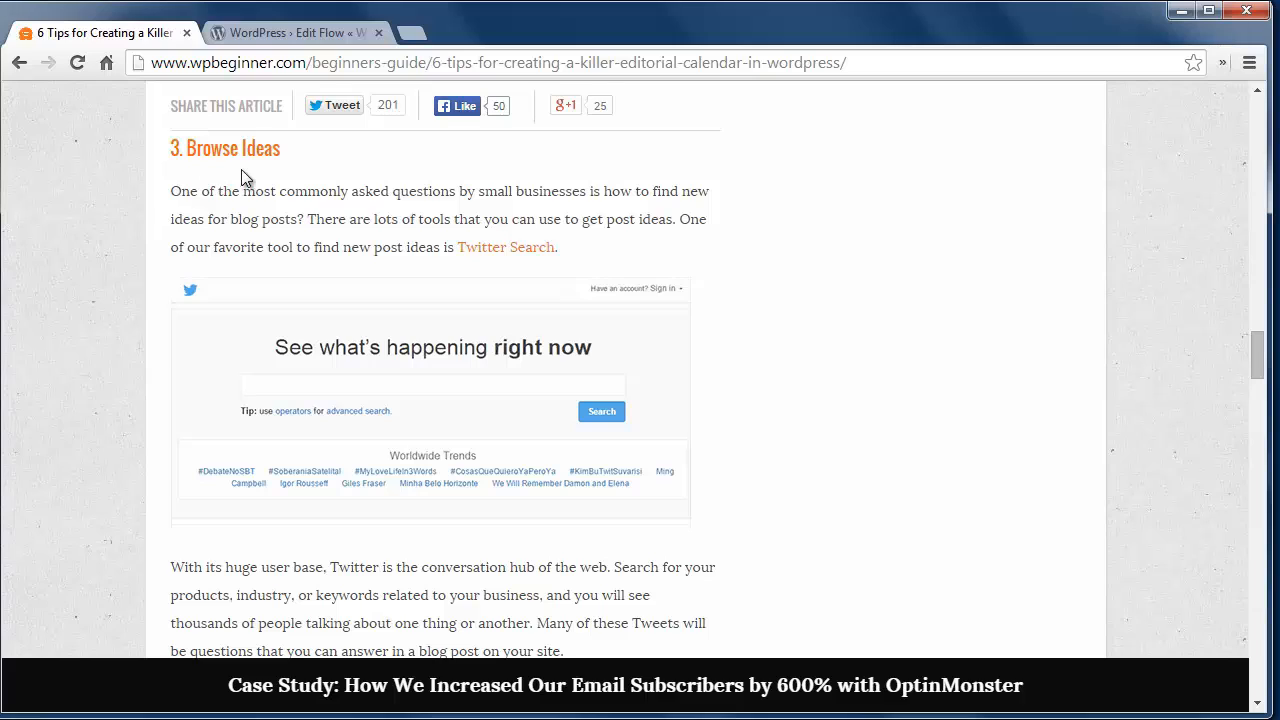
{"action": "mouse_move", "coordinate": [500, 267]}
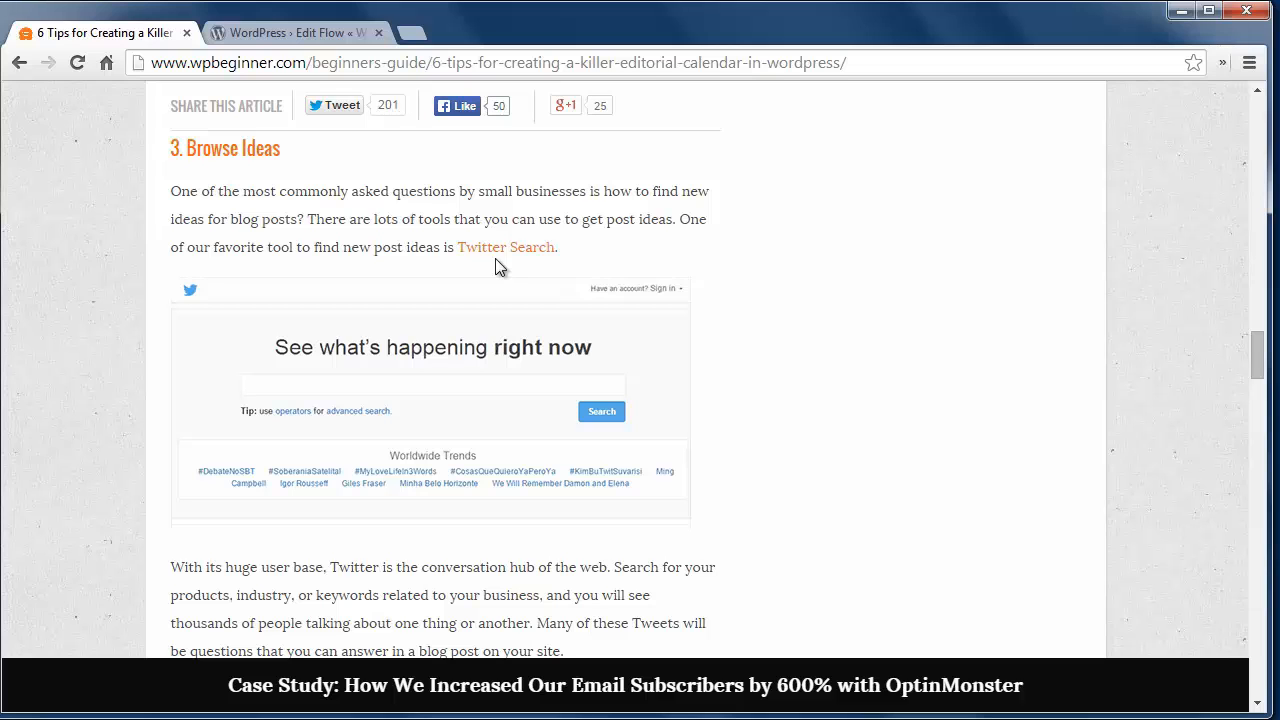
{"action": "left_click", "coordinate": [506, 247]}
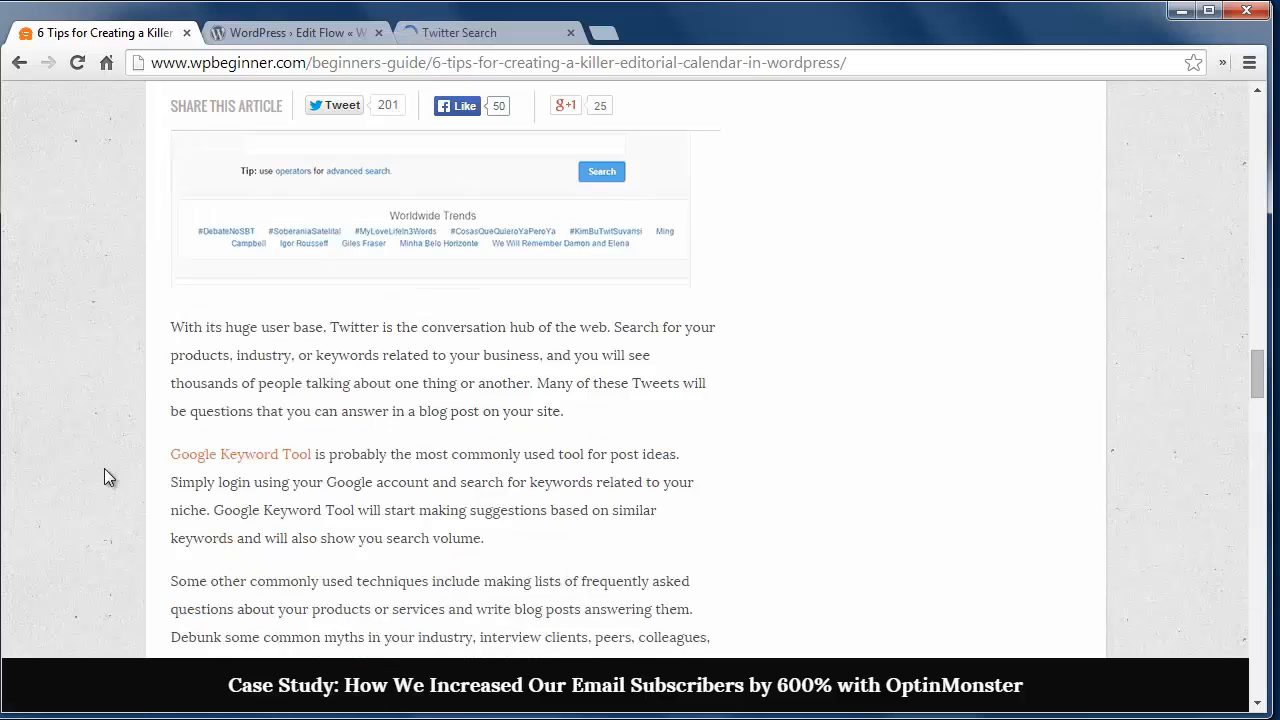
{"action": "scroll", "scroll_direction": "down", "scroll_amount": 3}
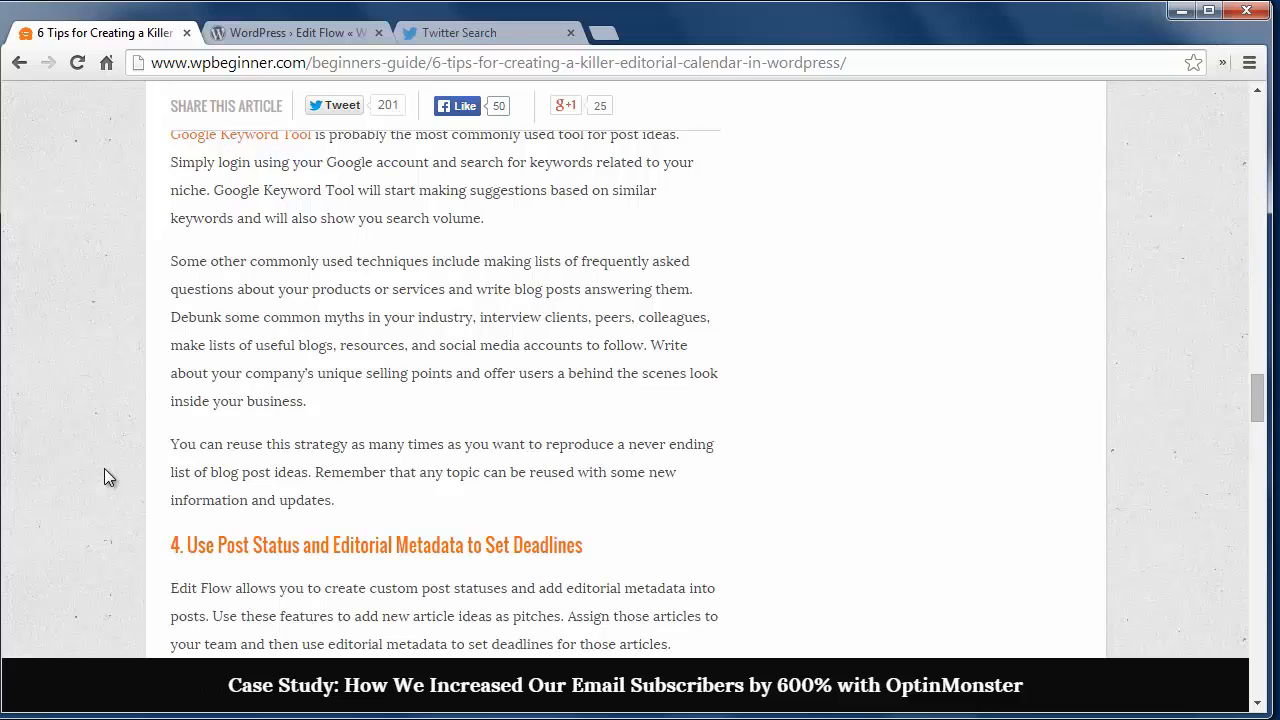
Step: Bring the 'Use Post Status and Editorial Metadata to Set Deadlines' heading and screenshot into view
{"action": "scroll", "scroll_direction": "down", "scroll_amount": 3}
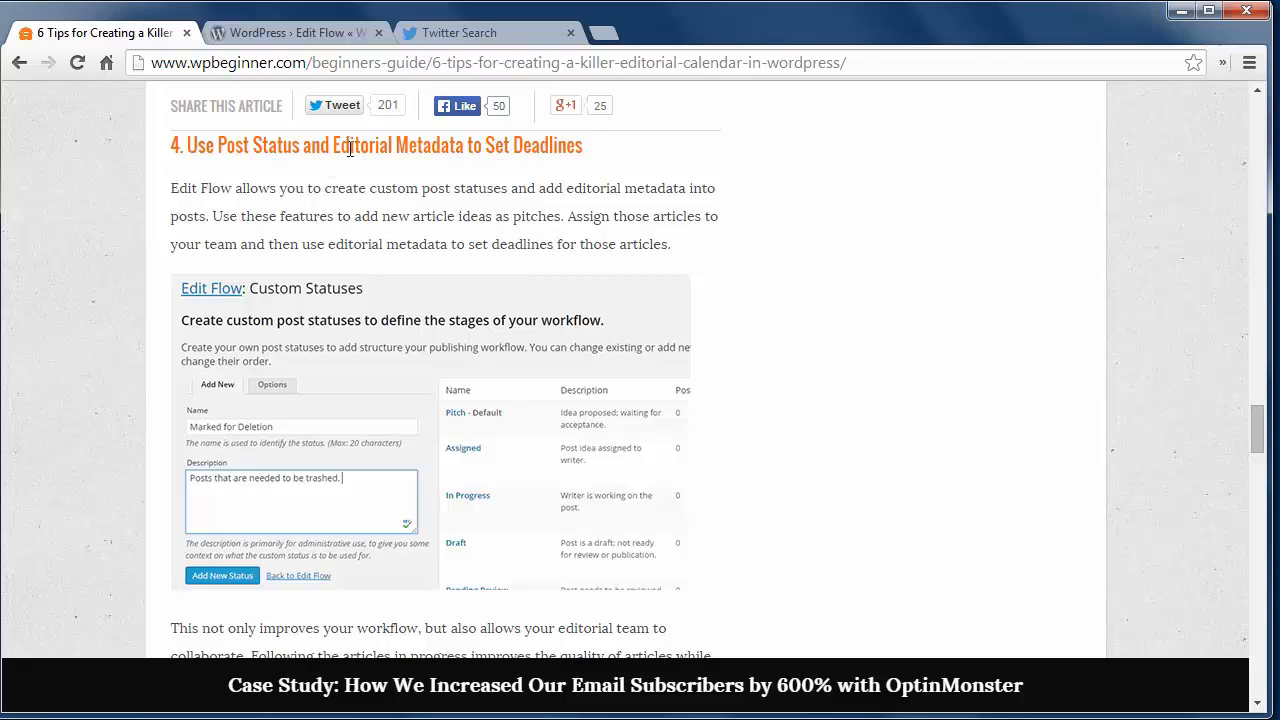
{"action": "mouse_move", "coordinate": [220, 210]}
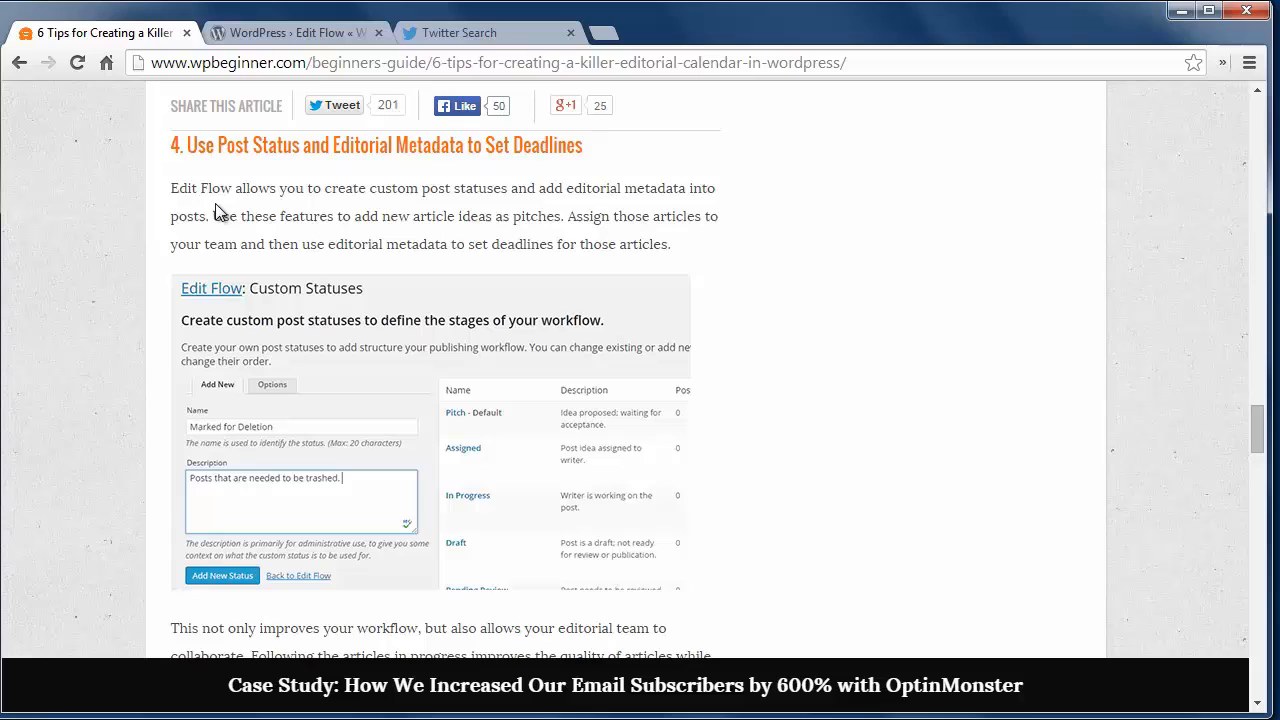
Step: Scroll past tip 5 on bylines and notes to '6 Update and Repeat'
{"action": "scroll", "scroll_direction": "down", "scroll_amount": 3}
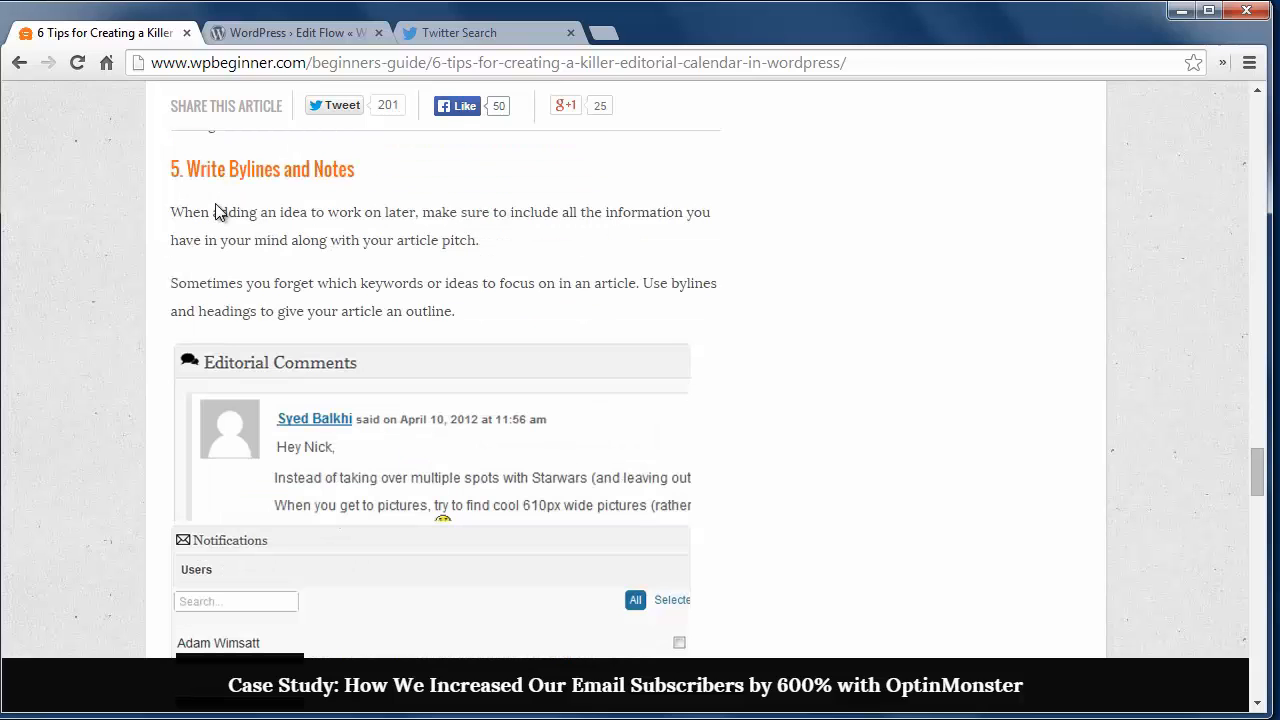
{"action": "mouse_move", "coordinate": [300, 240]}
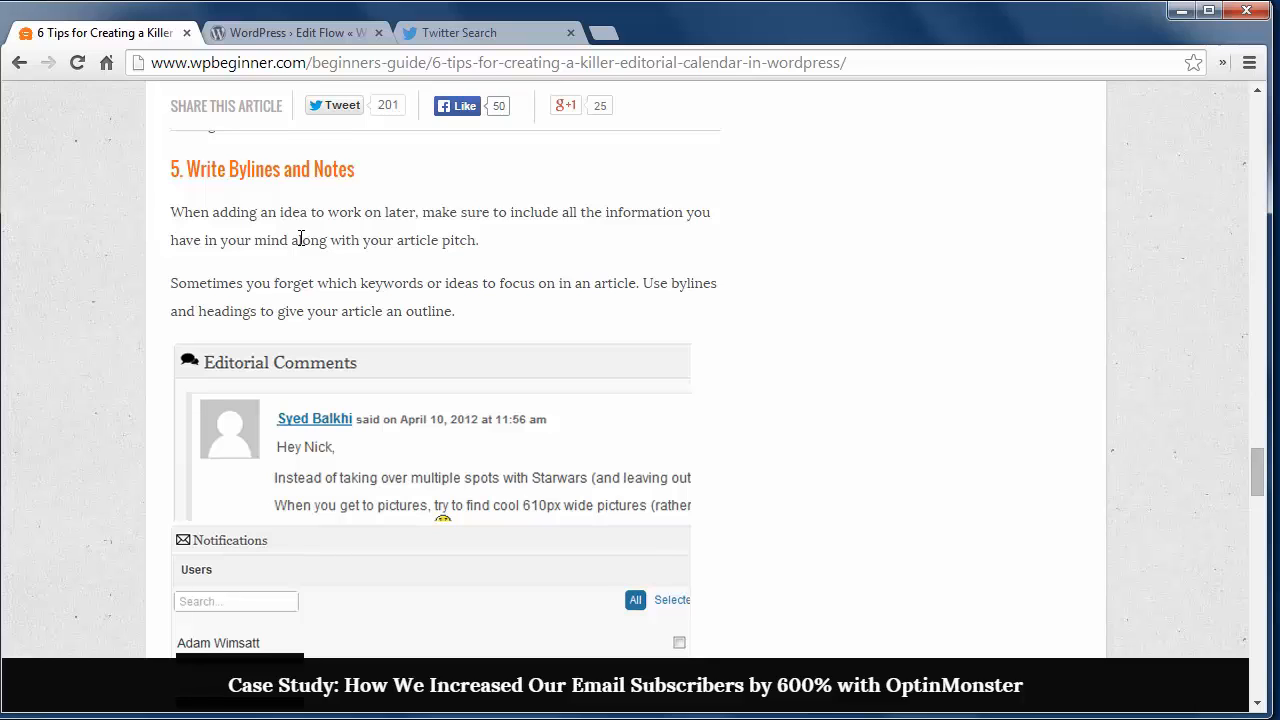
{"action": "scroll", "scroll_direction": "down", "scroll_amount": 3}
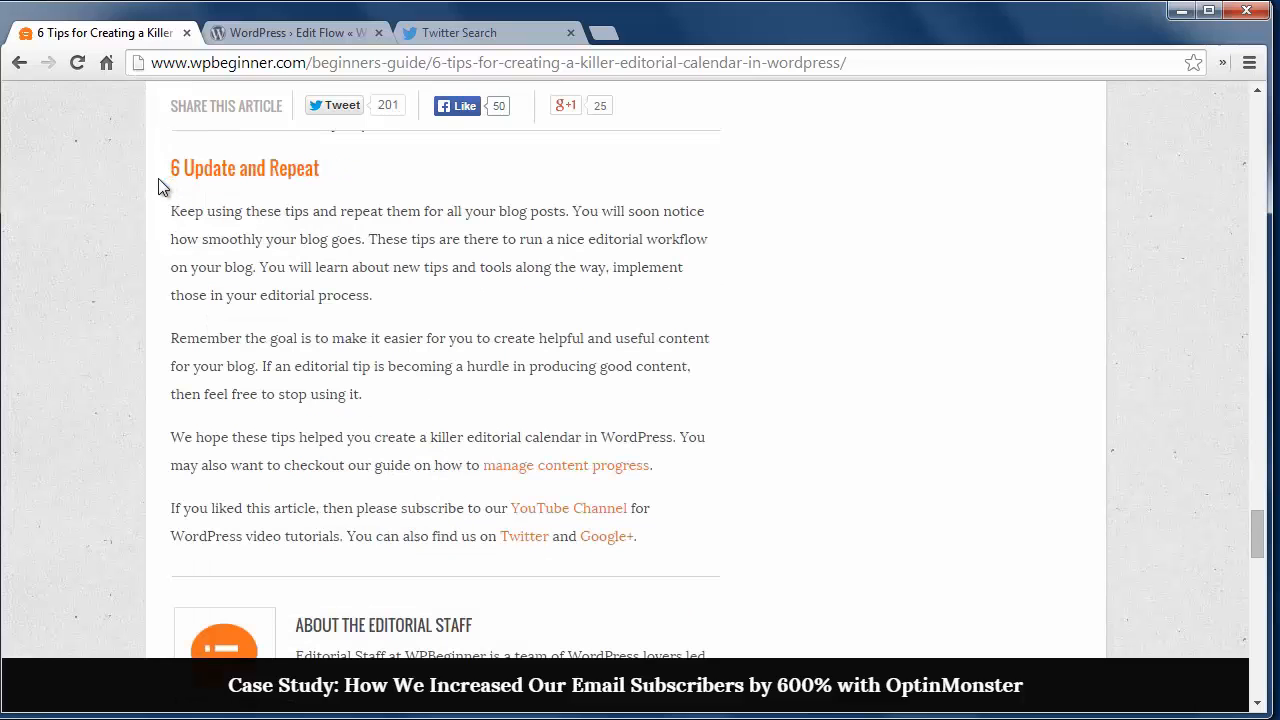